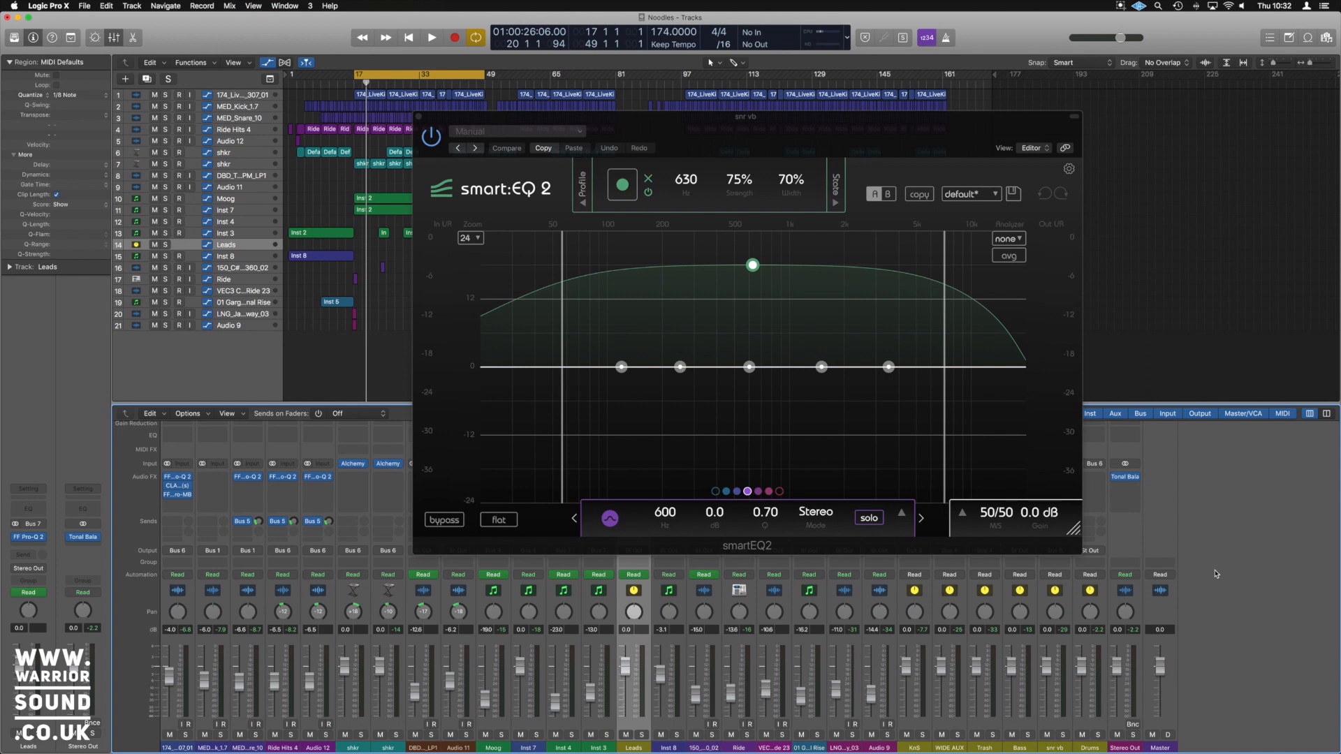
pyautogui.moveTo(1009, 498)
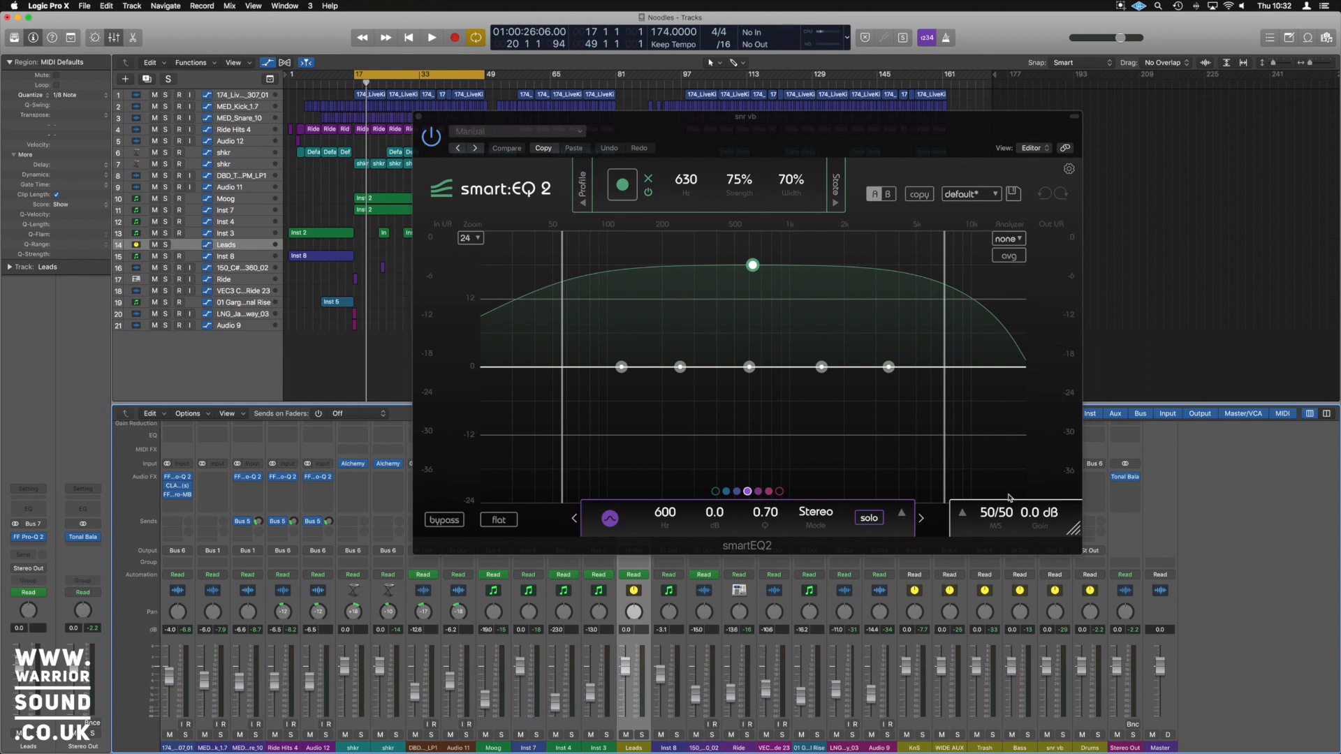
pyautogui.moveTo(886, 136)
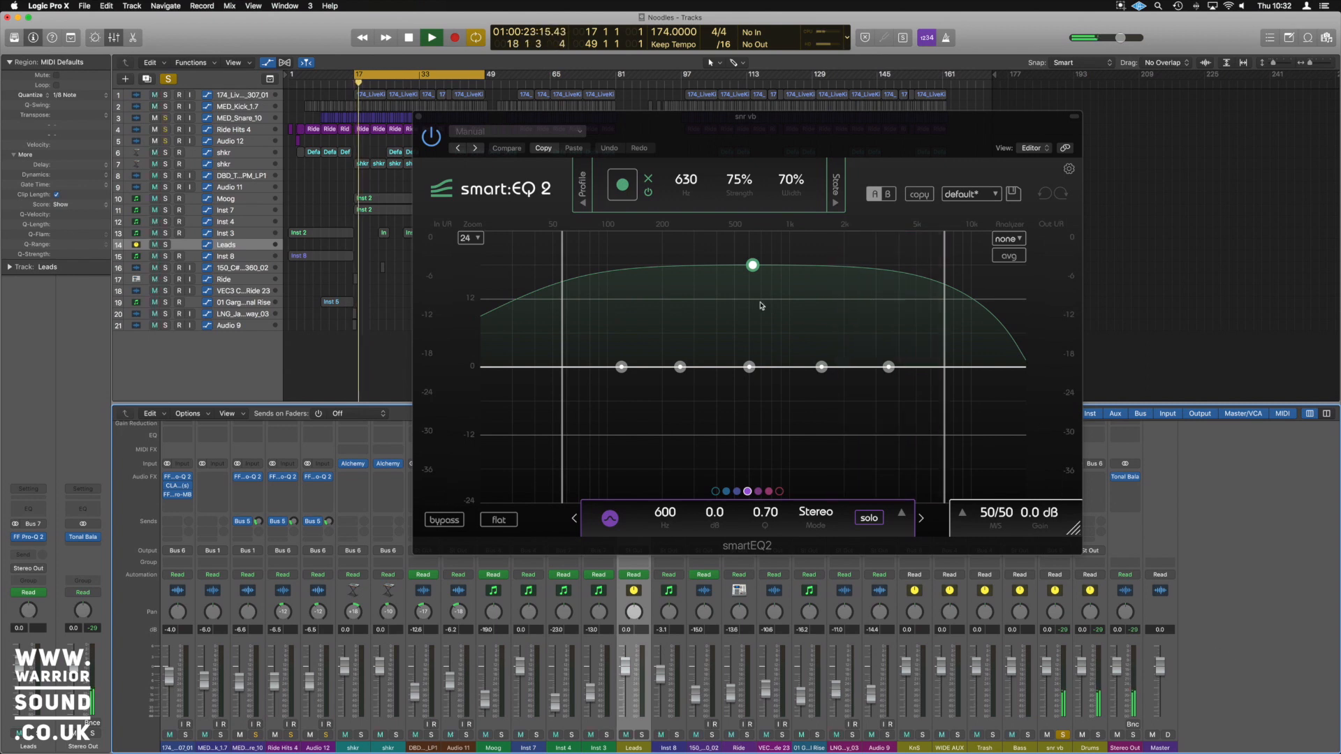
# Step: Expand smartEQ2's Profile section on the snr vb bus to show the Snaredrum profile
pyautogui.click(432, 37)
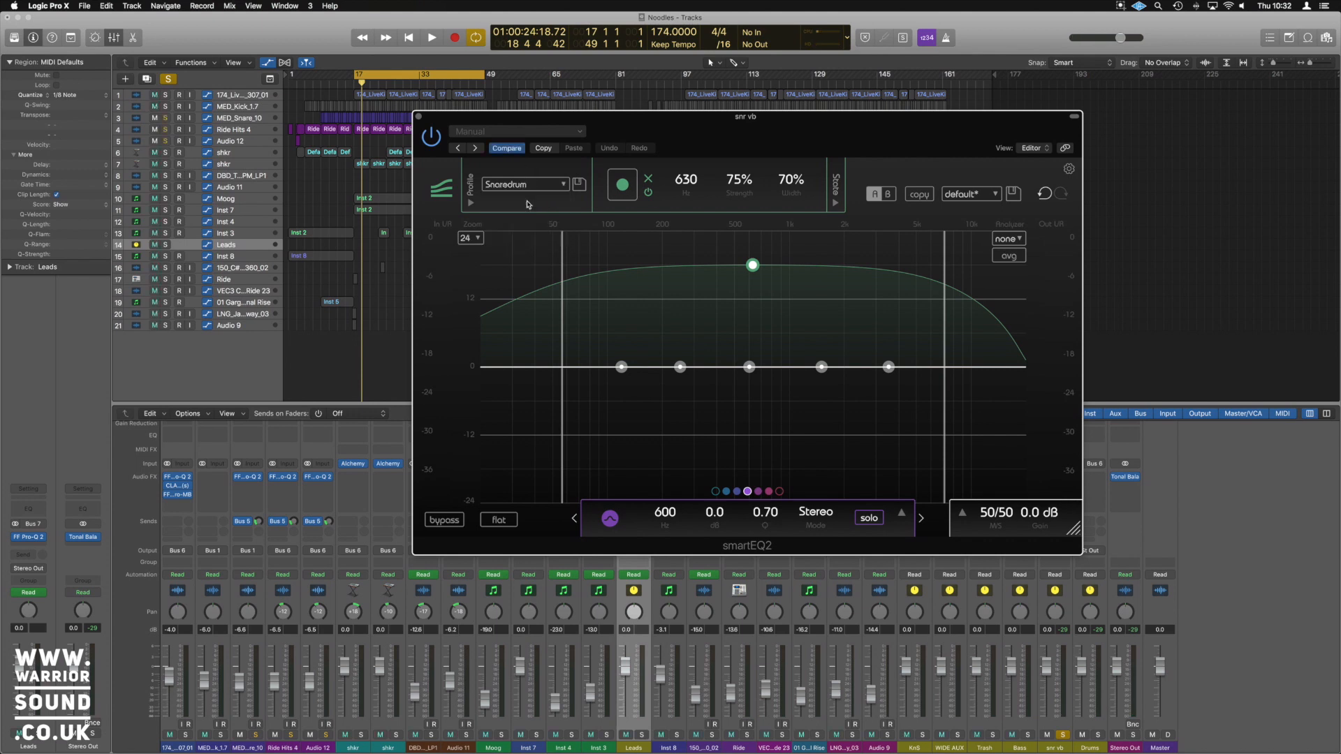
# Step: Choose the Snaredrum profile and play the track so smartEQ2 learns the reverb bus
pyautogui.click(524, 184)
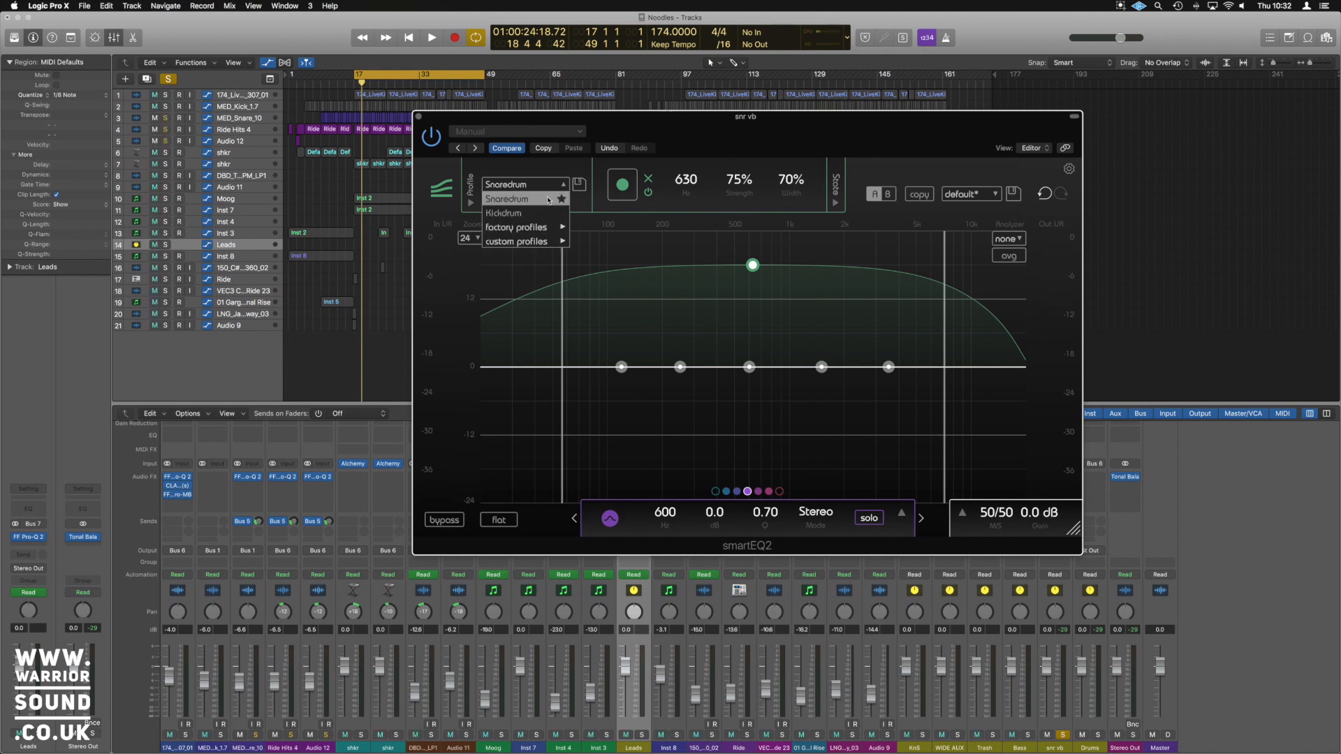
pyautogui.click(509, 198)
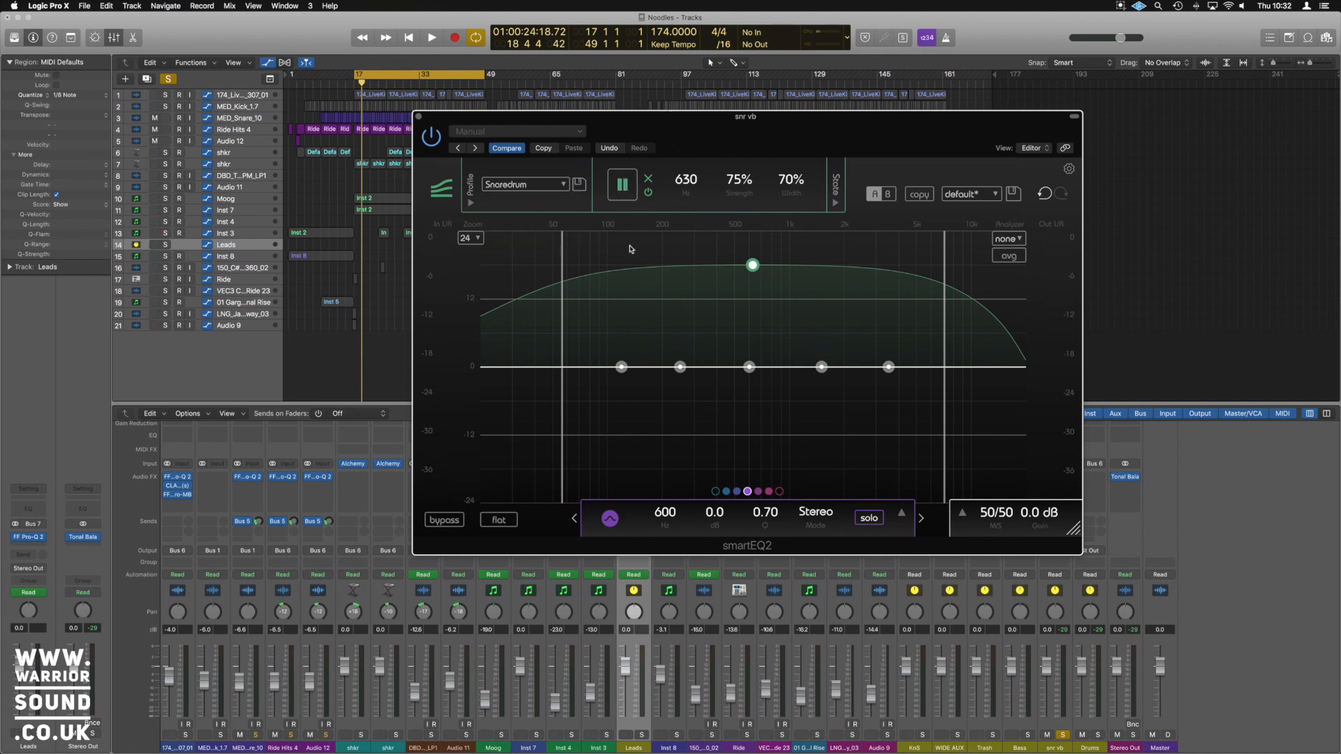
pyautogui.click(431, 38)
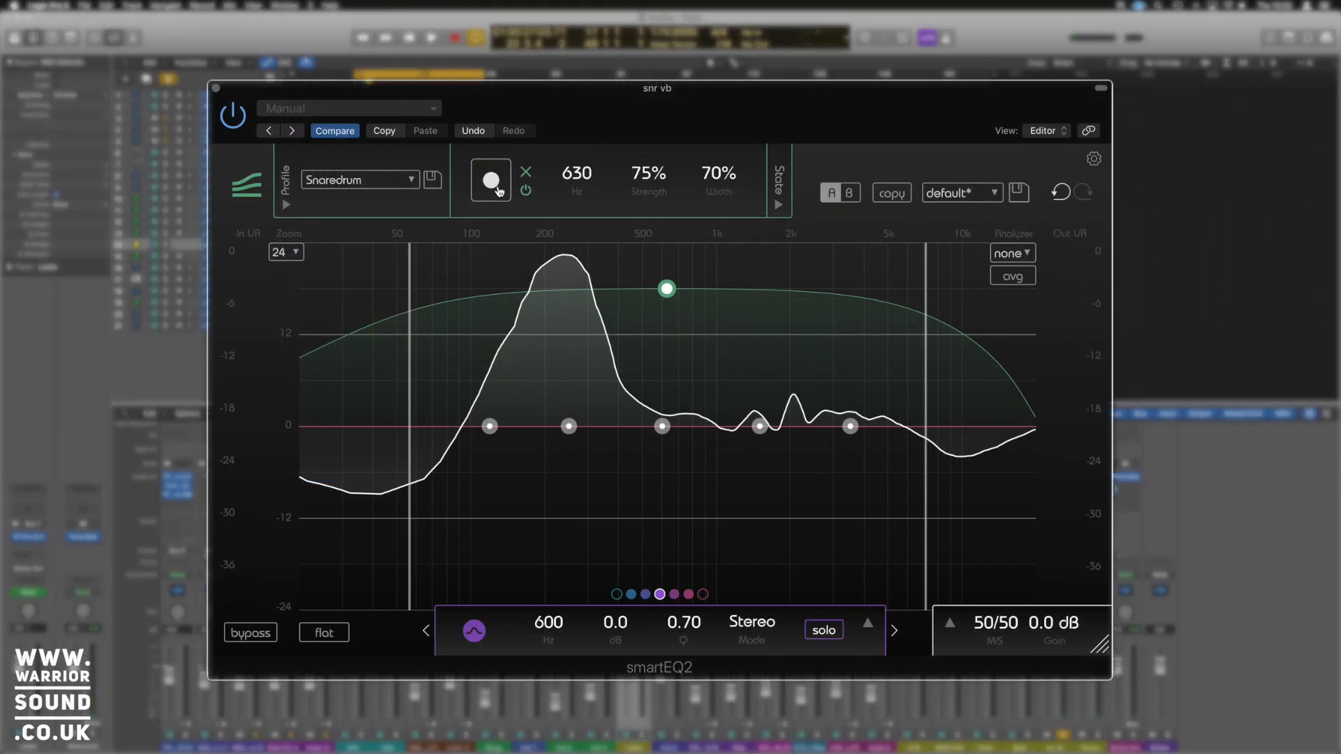
# Step: Stop learning and drag the smart filter boost up toward about 2.6 kHz
pyautogui.click(490, 180)
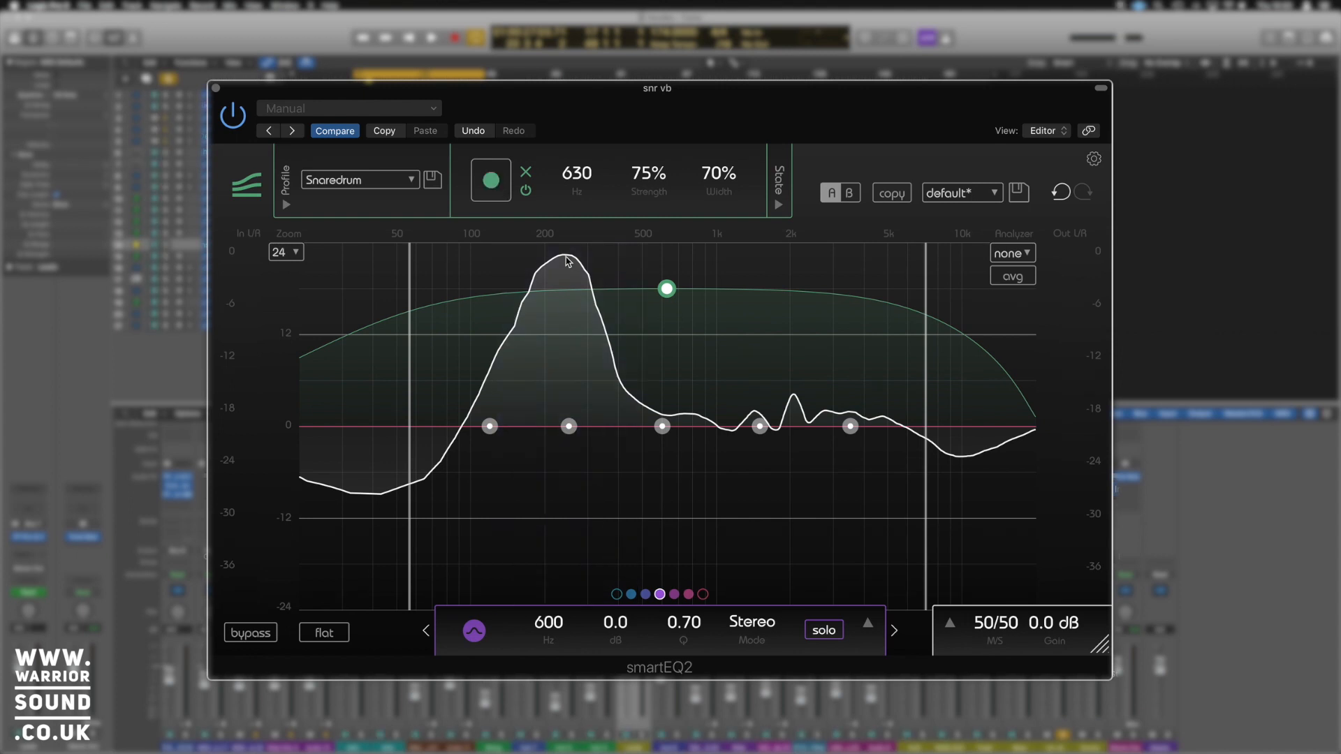
pyautogui.moveTo(666, 288); pyautogui.dragTo(755, 287)
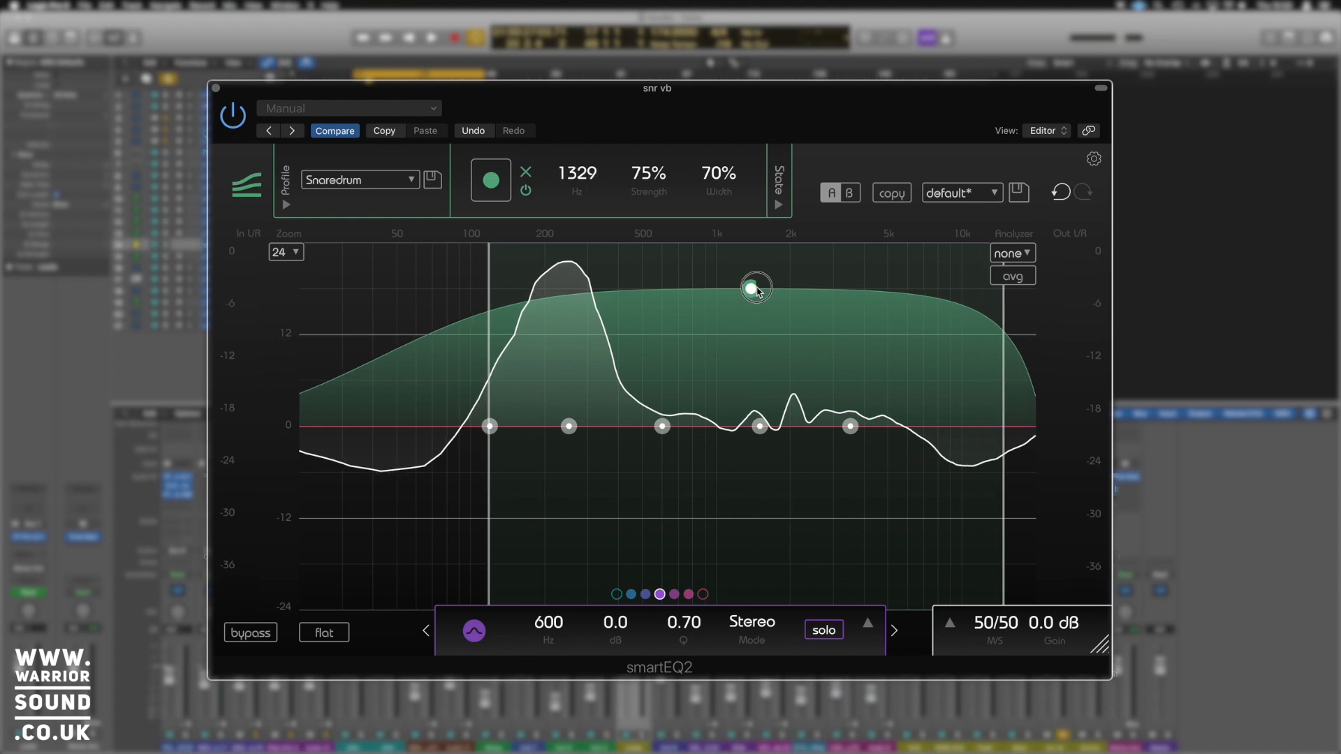
pyautogui.moveTo(754, 286); pyautogui.dragTo(785, 285)
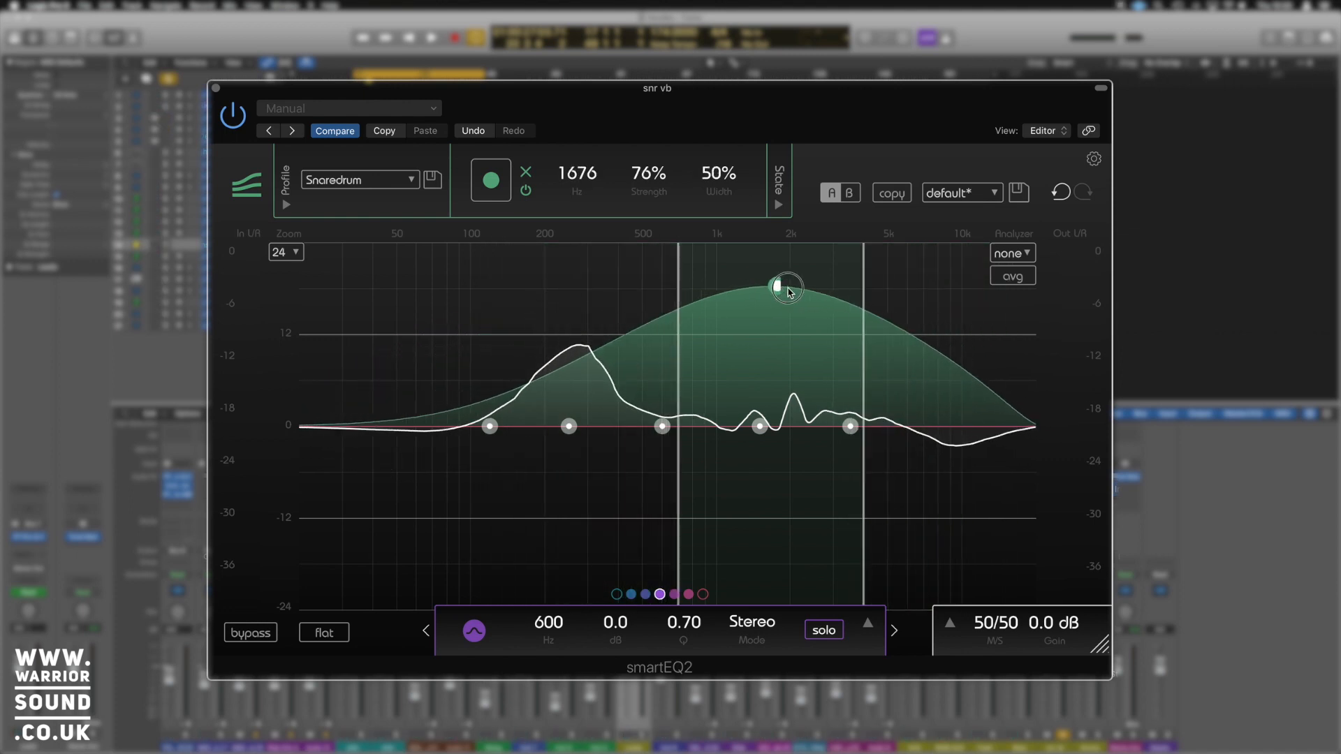
pyautogui.moveTo(785, 286); pyautogui.dragTo(820, 332)
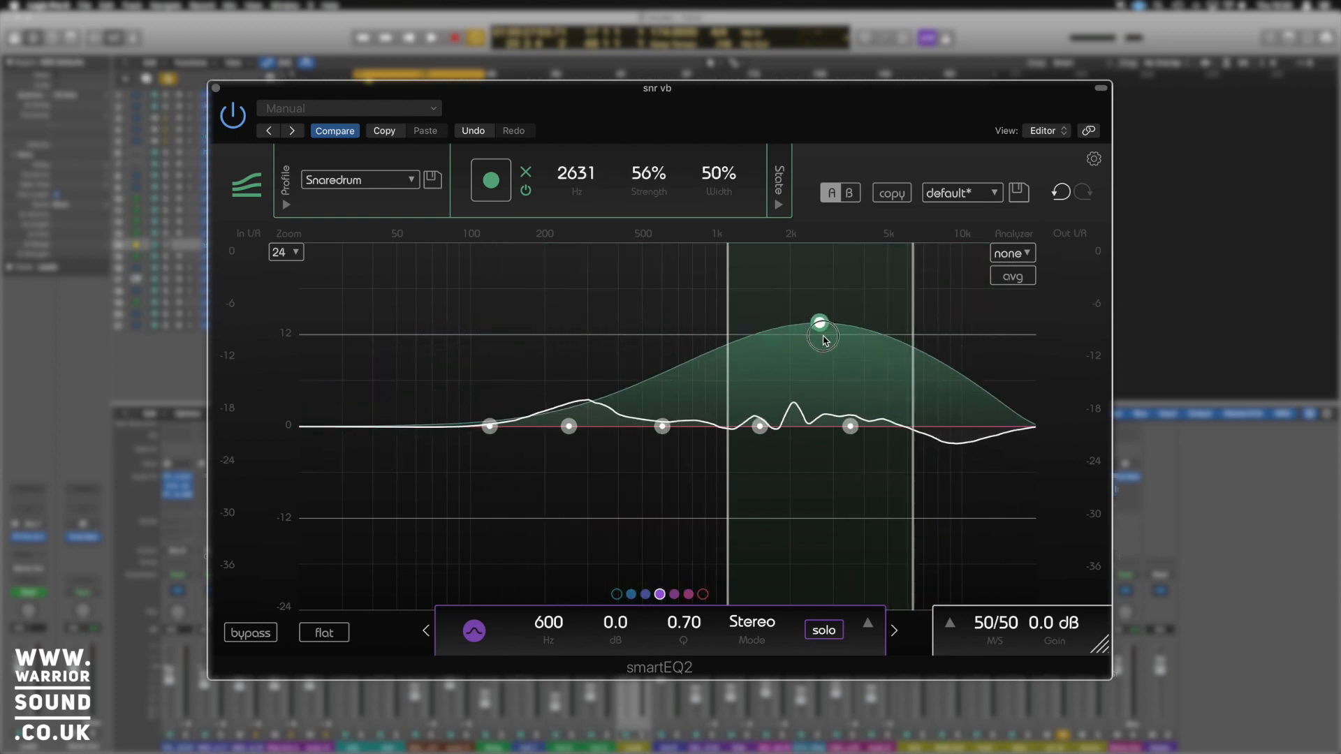
# Step: Zoom the display to 12 and fine-tune the boost to 2719 Hz, 30% strength, 43% width
pyautogui.click(282, 253)
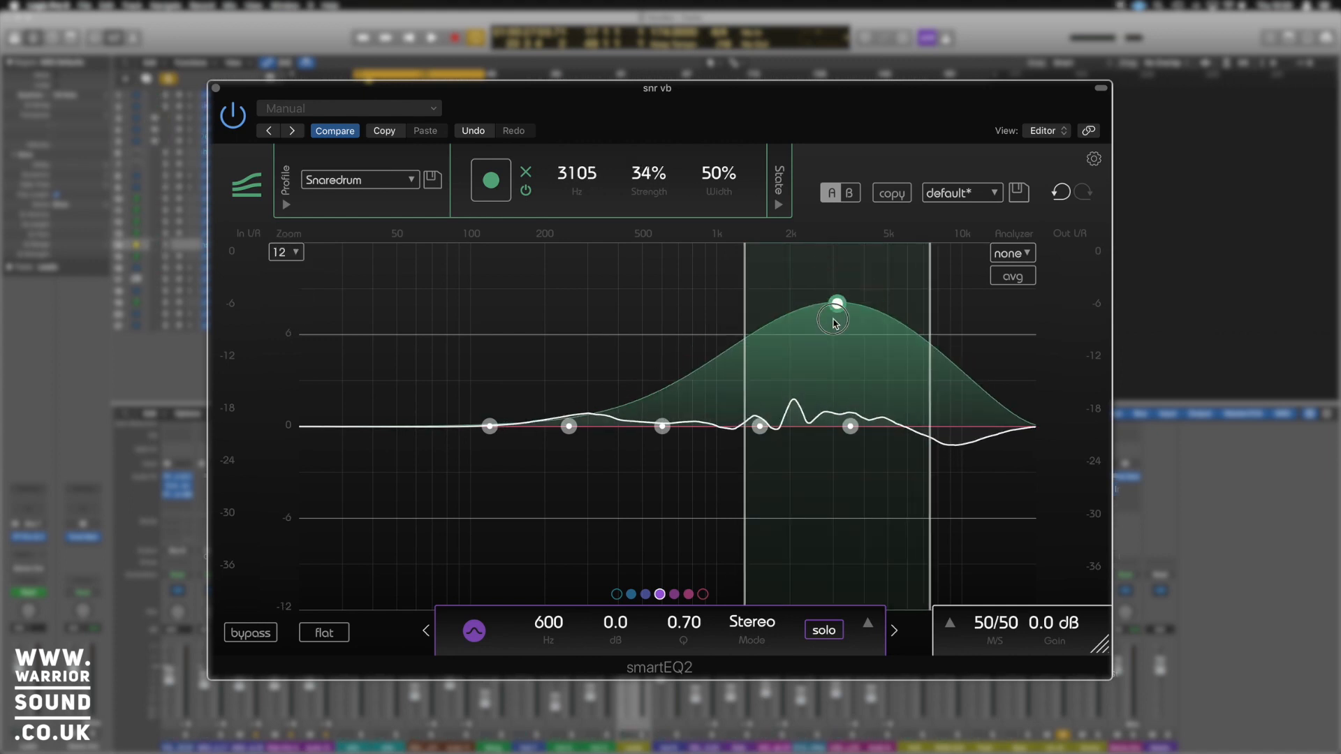
pyautogui.moveTo(836, 301); pyautogui.dragTo(845, 289)
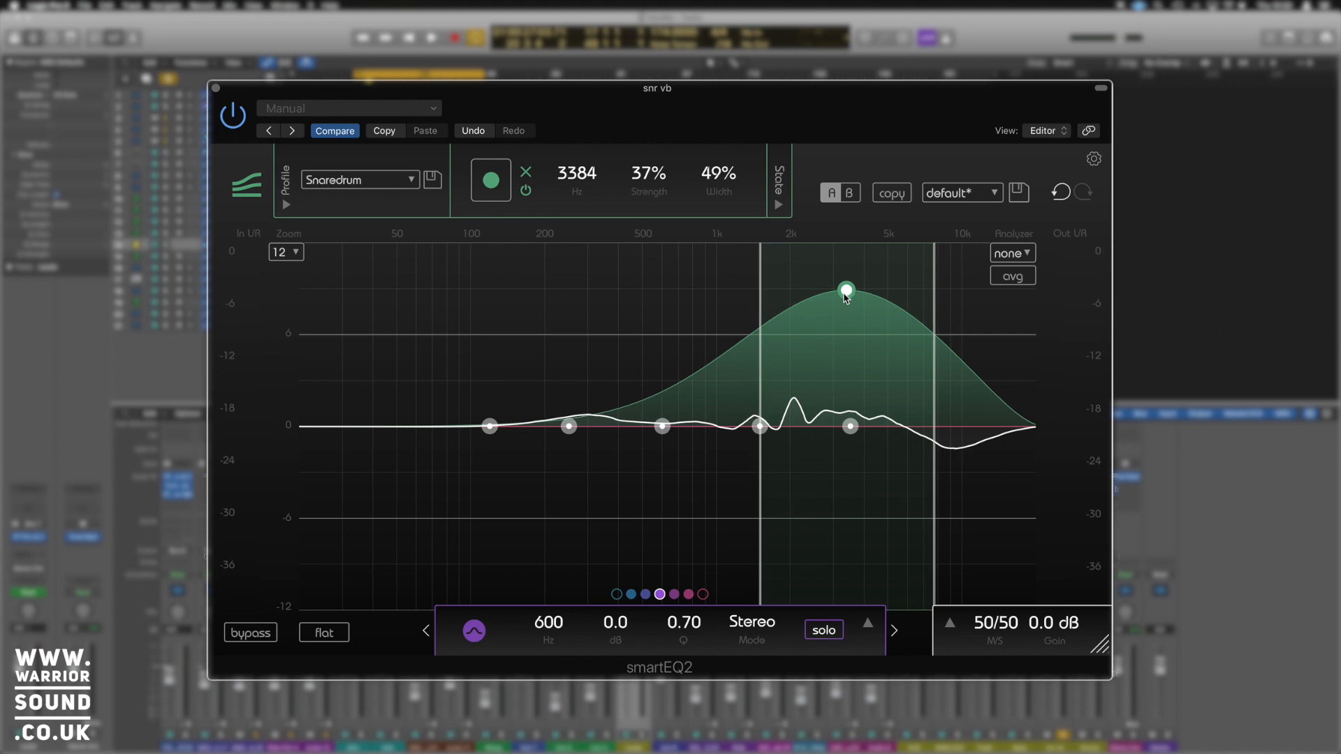
pyautogui.moveTo(846, 289); pyautogui.dragTo(831, 324)
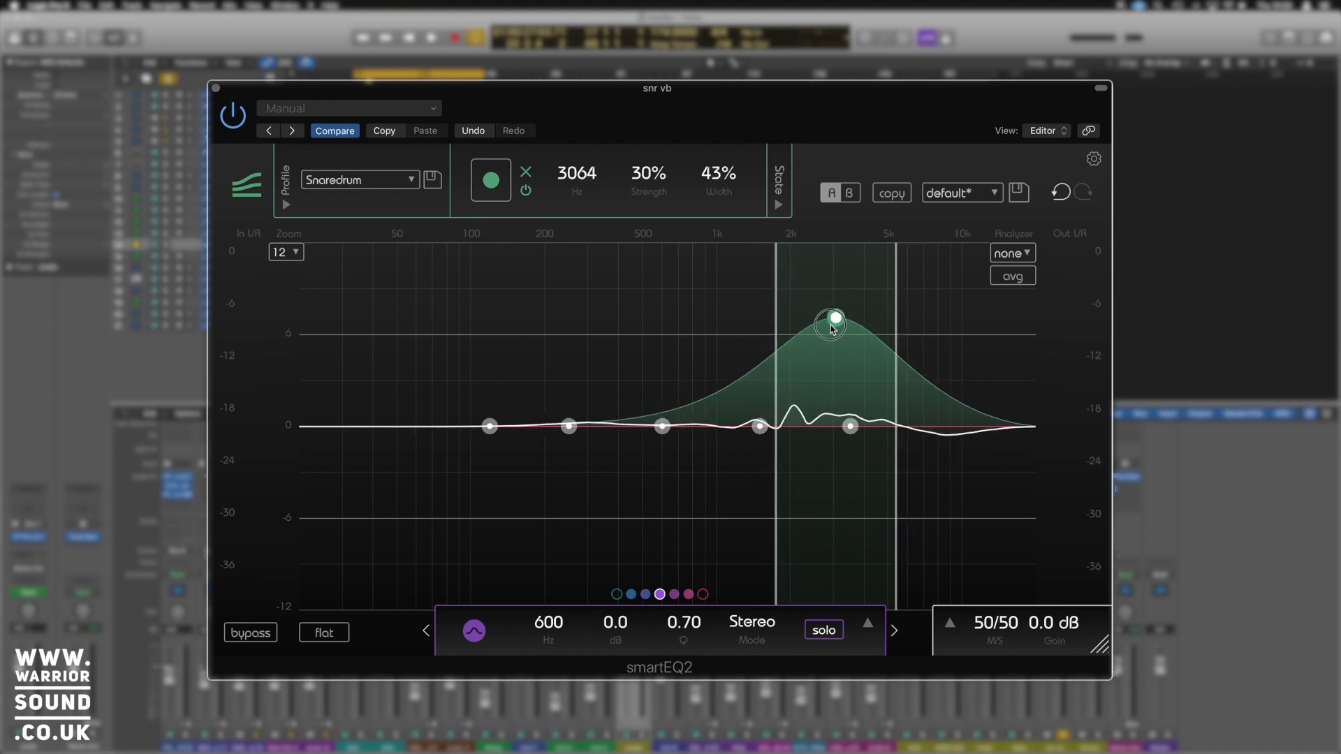
pyautogui.moveTo(832, 323); pyautogui.dragTo(820, 313)
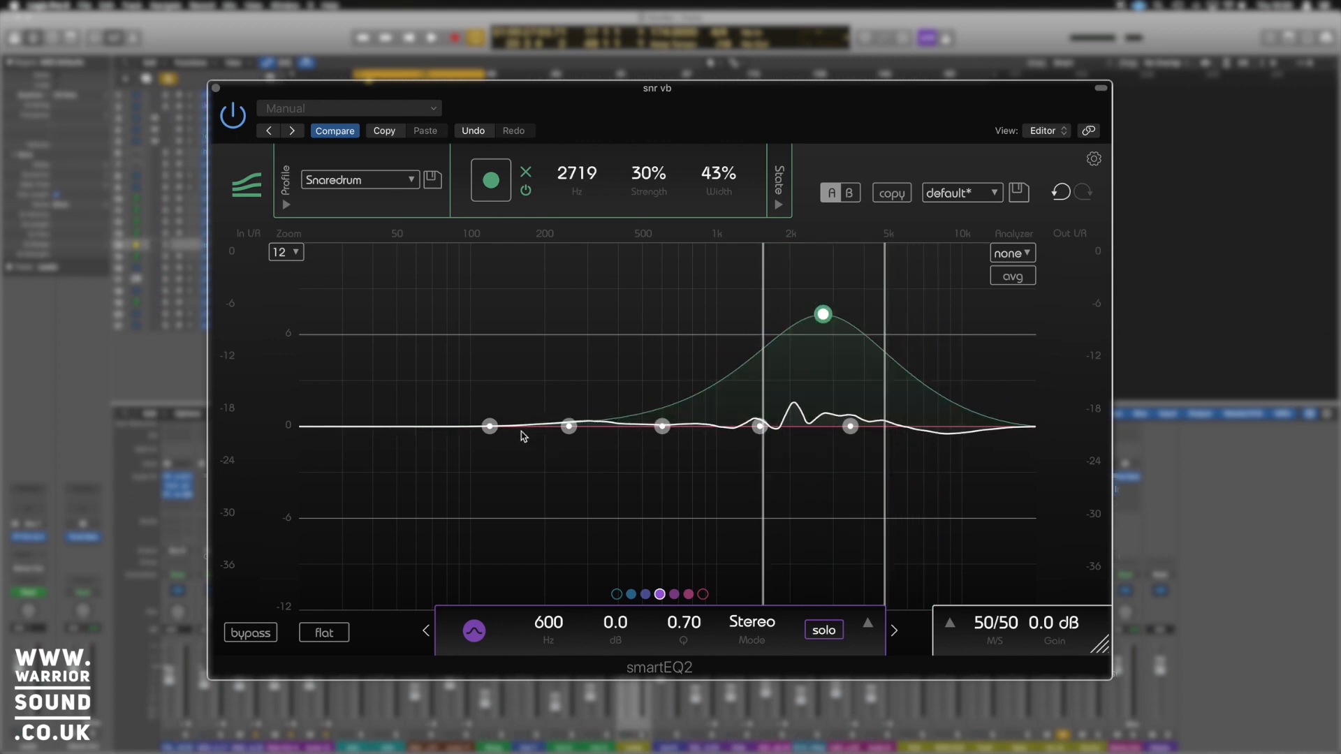
pyautogui.click(570, 426)
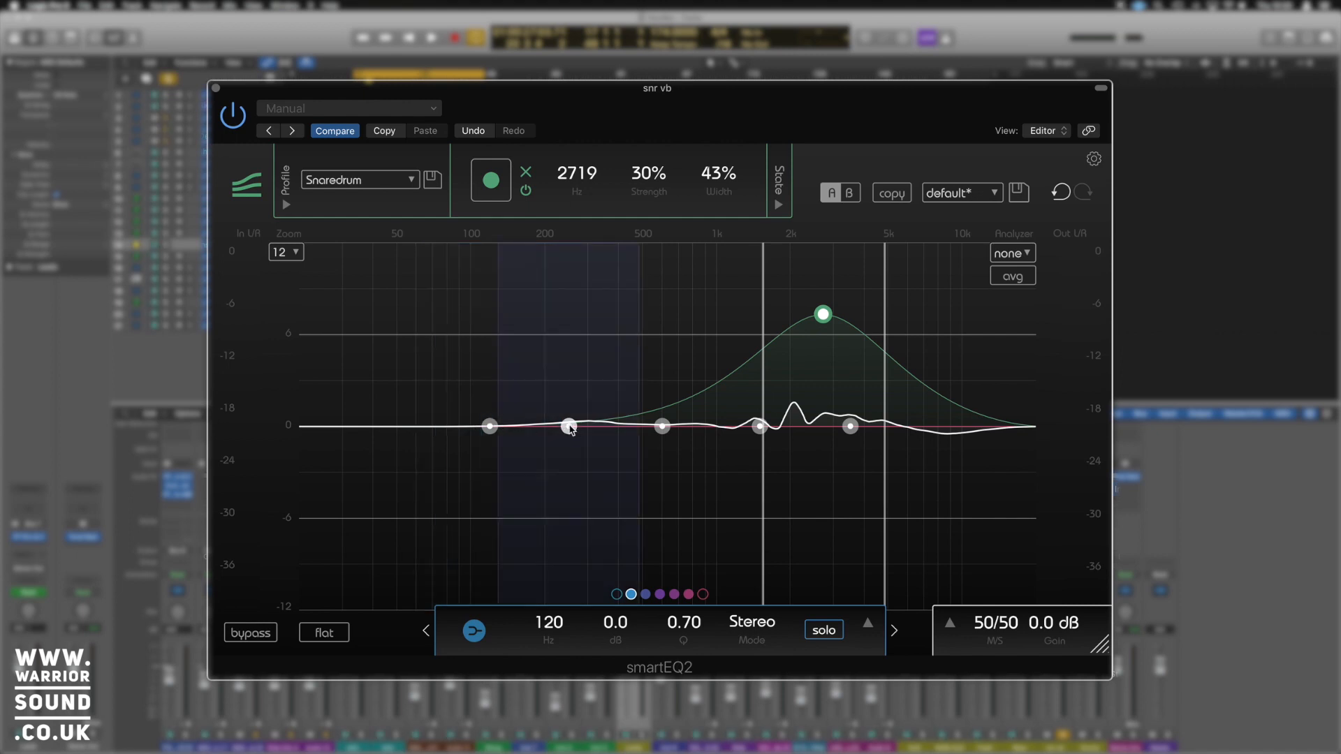
# Step: Set the low band roll-off to 121 Hz with a -1.8 dB cut and Q 0.78
pyautogui.moveTo(570, 426); pyautogui.dragTo(567, 454)
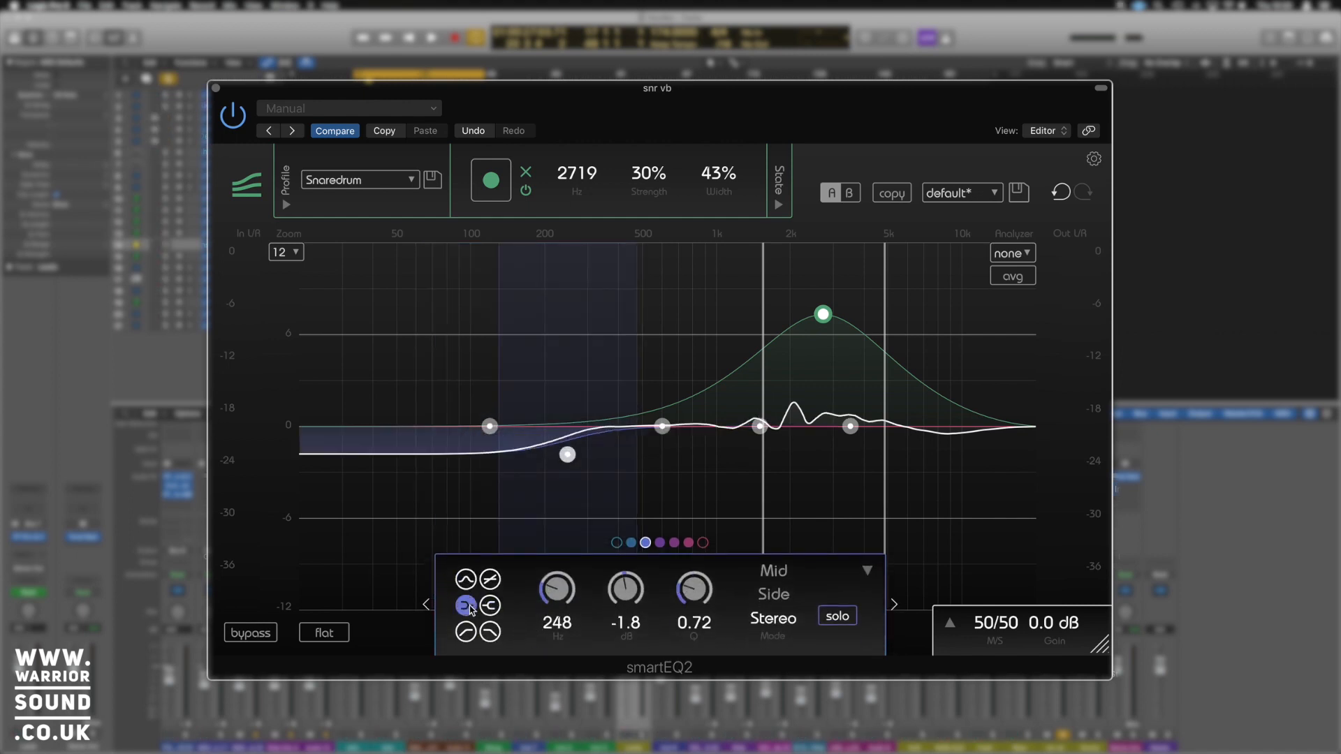
pyautogui.moveTo(567, 454); pyautogui.dragTo(594, 476)
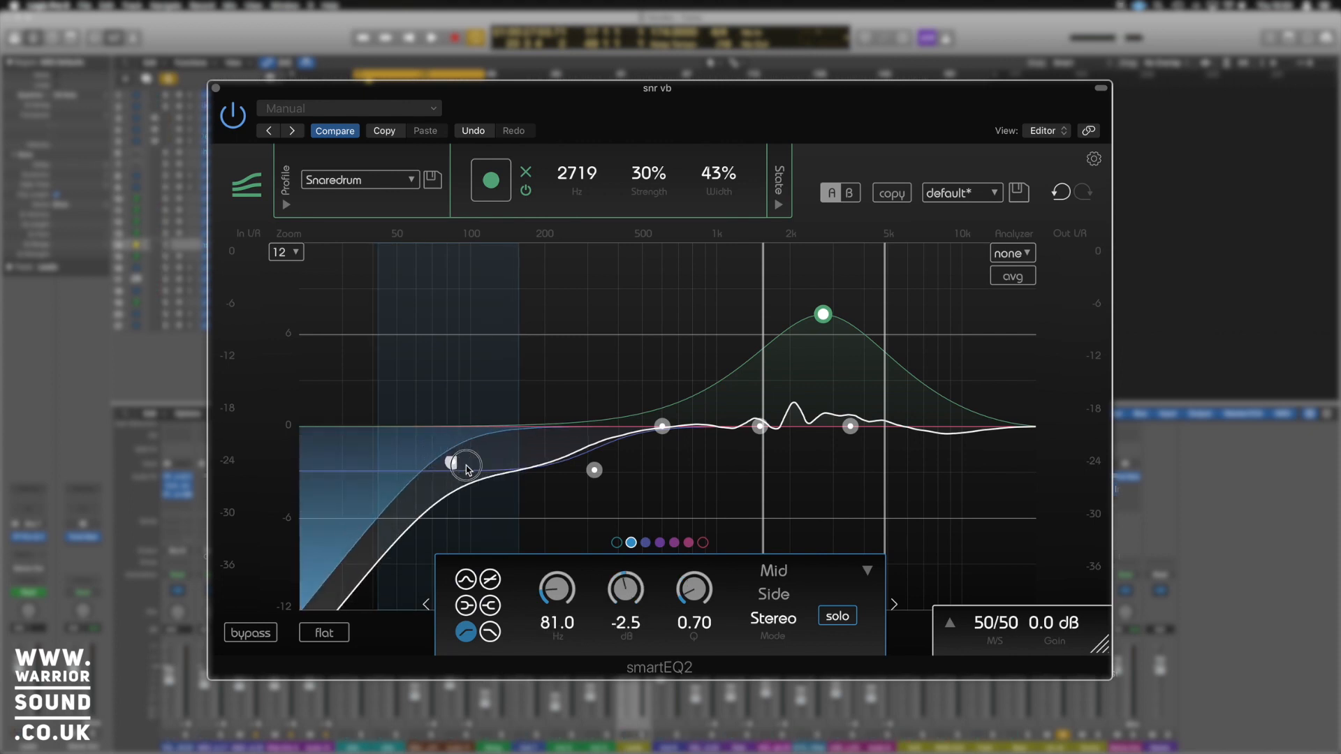
pyautogui.moveTo(455, 462); pyautogui.dragTo(477, 491)
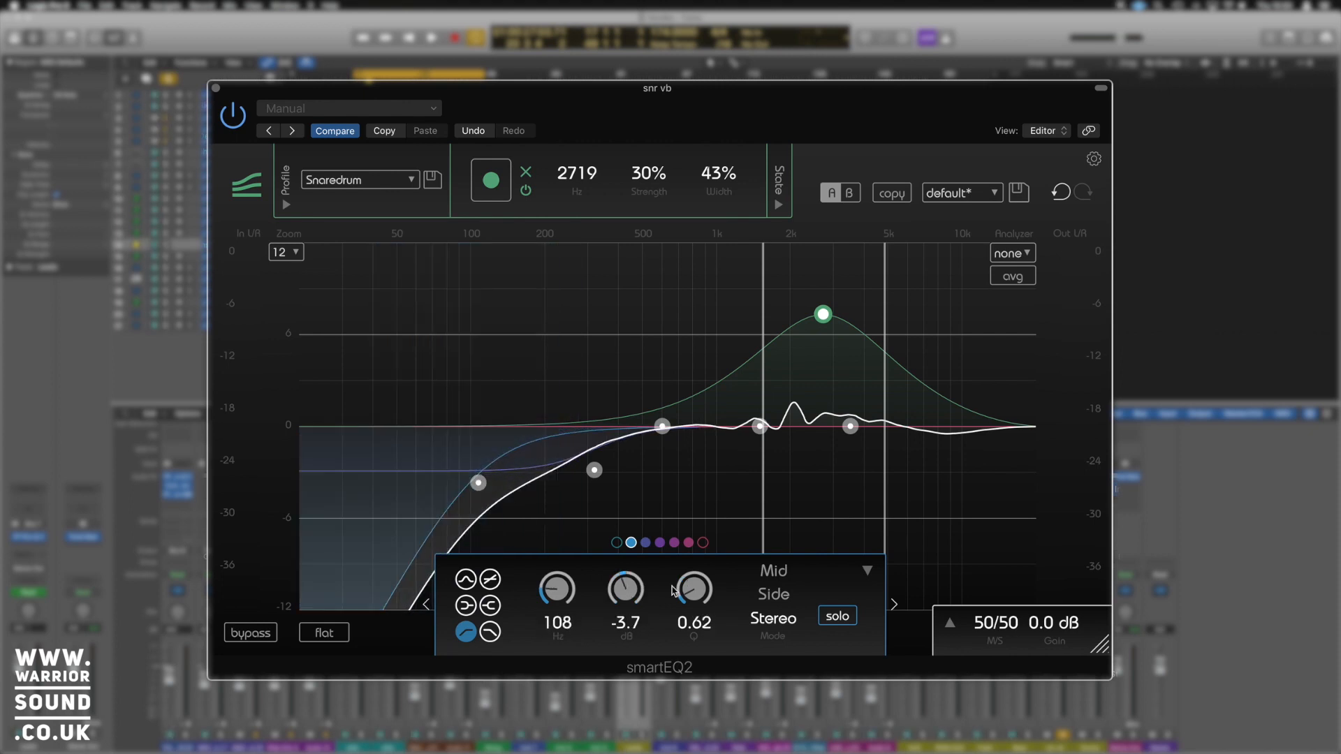
pyautogui.moveTo(625, 588); pyautogui.dragTo(624, 564)
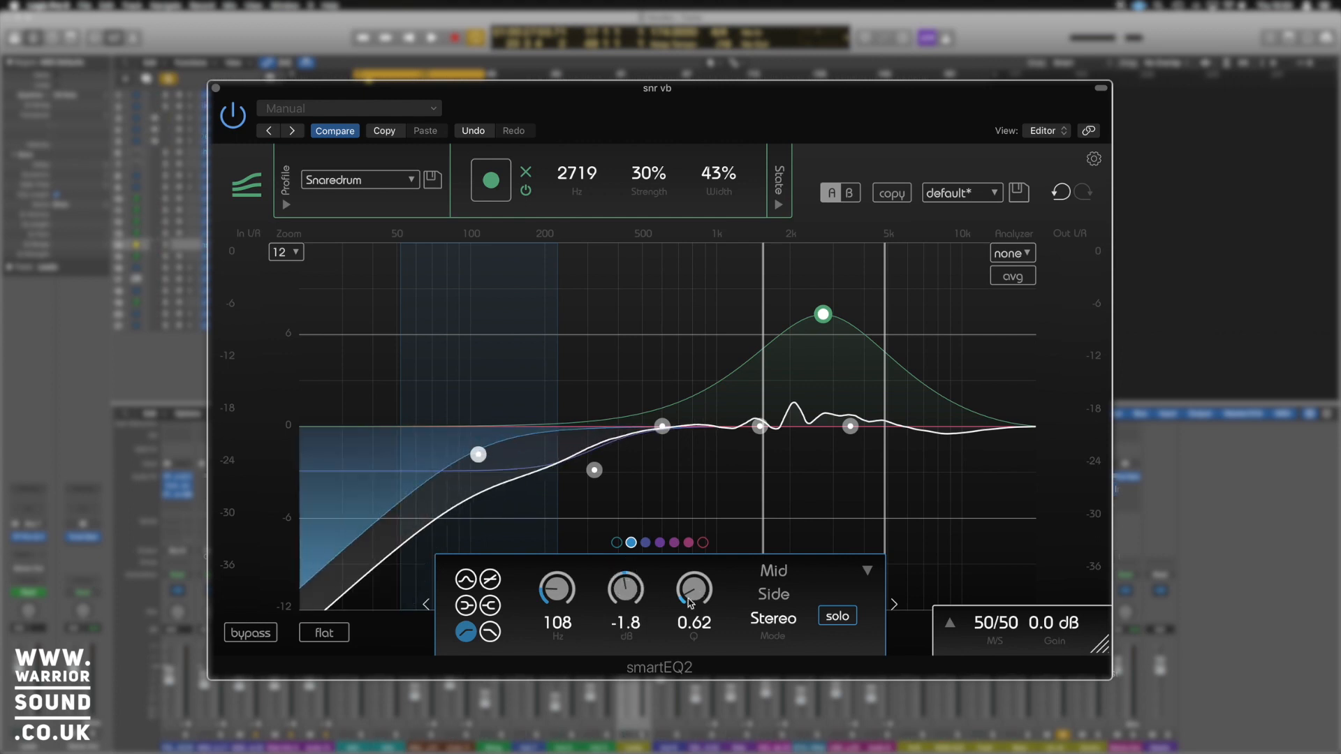
pyautogui.moveTo(693, 590); pyautogui.dragTo(693, 573)
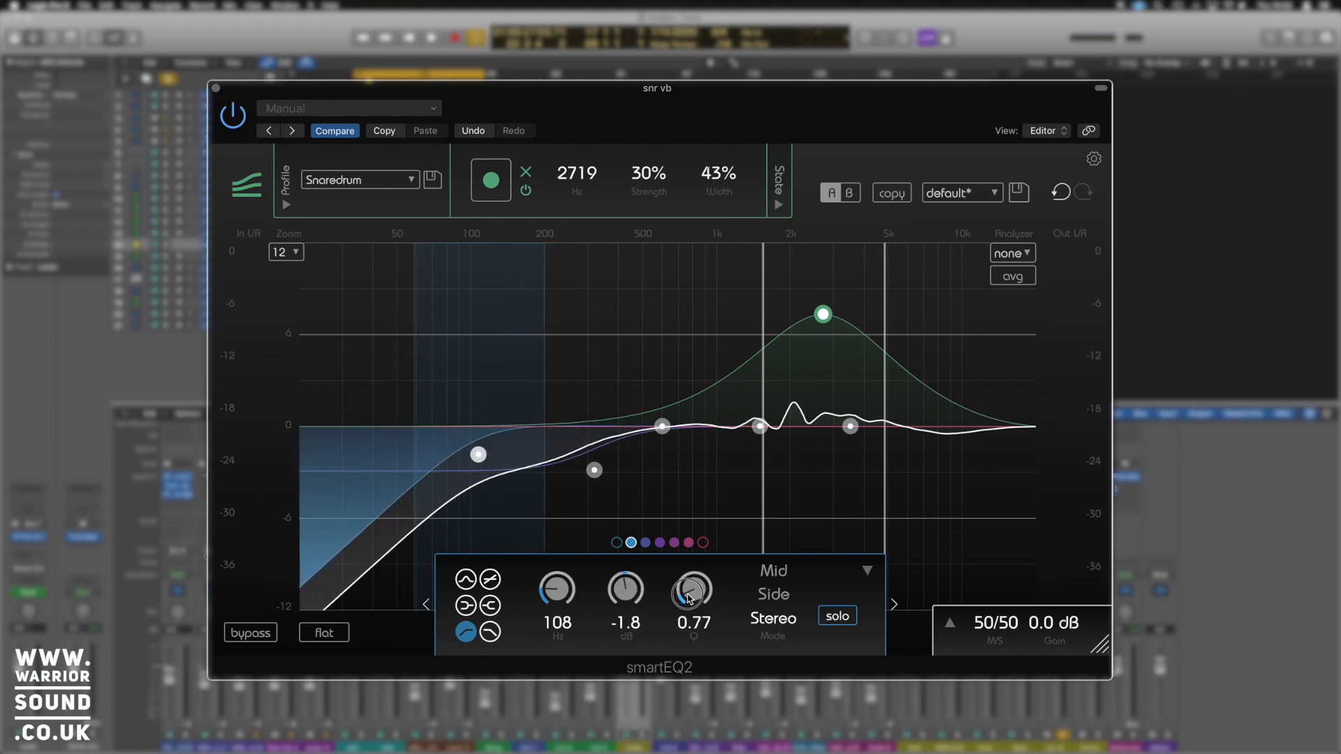
pyautogui.moveTo(477, 454); pyautogui.dragTo(491, 454)
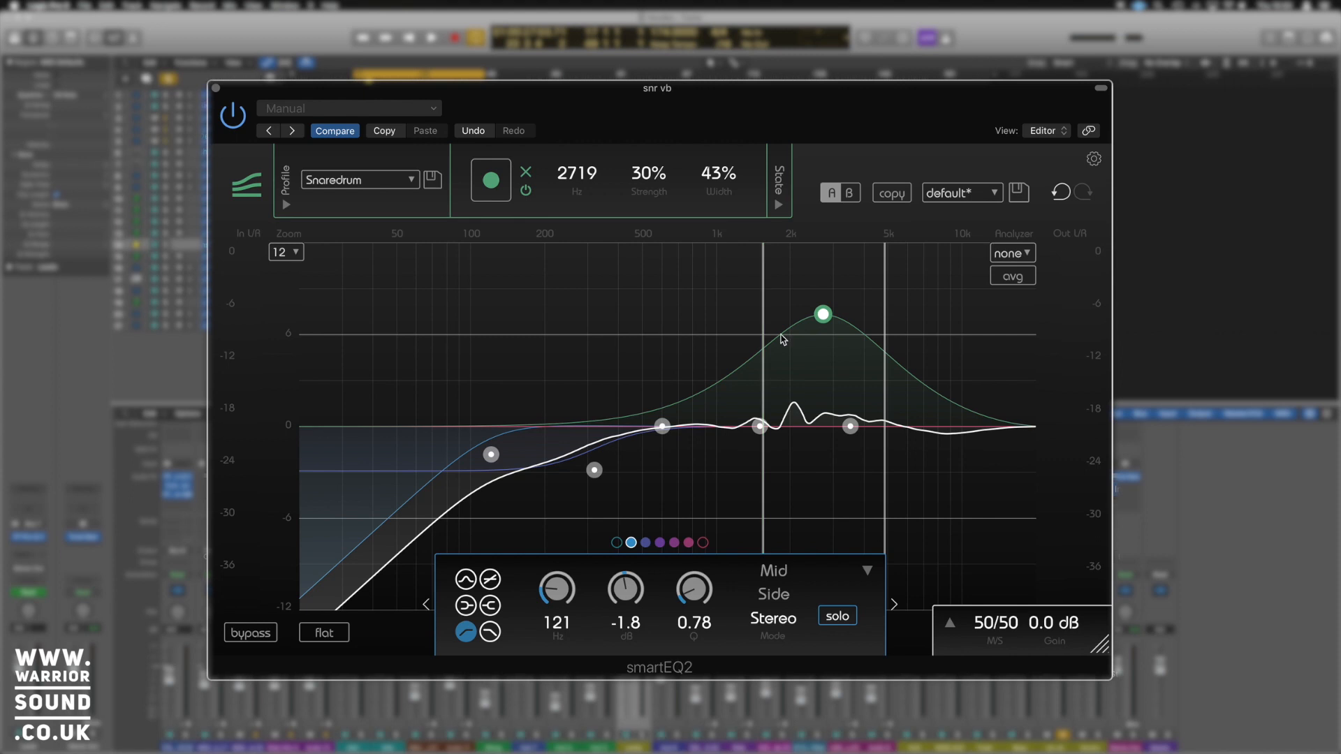
# Step: Drop the smart filter to 25% strength and widen it to 55%
pyautogui.moveTo(821, 314); pyautogui.dragTo(822, 332)
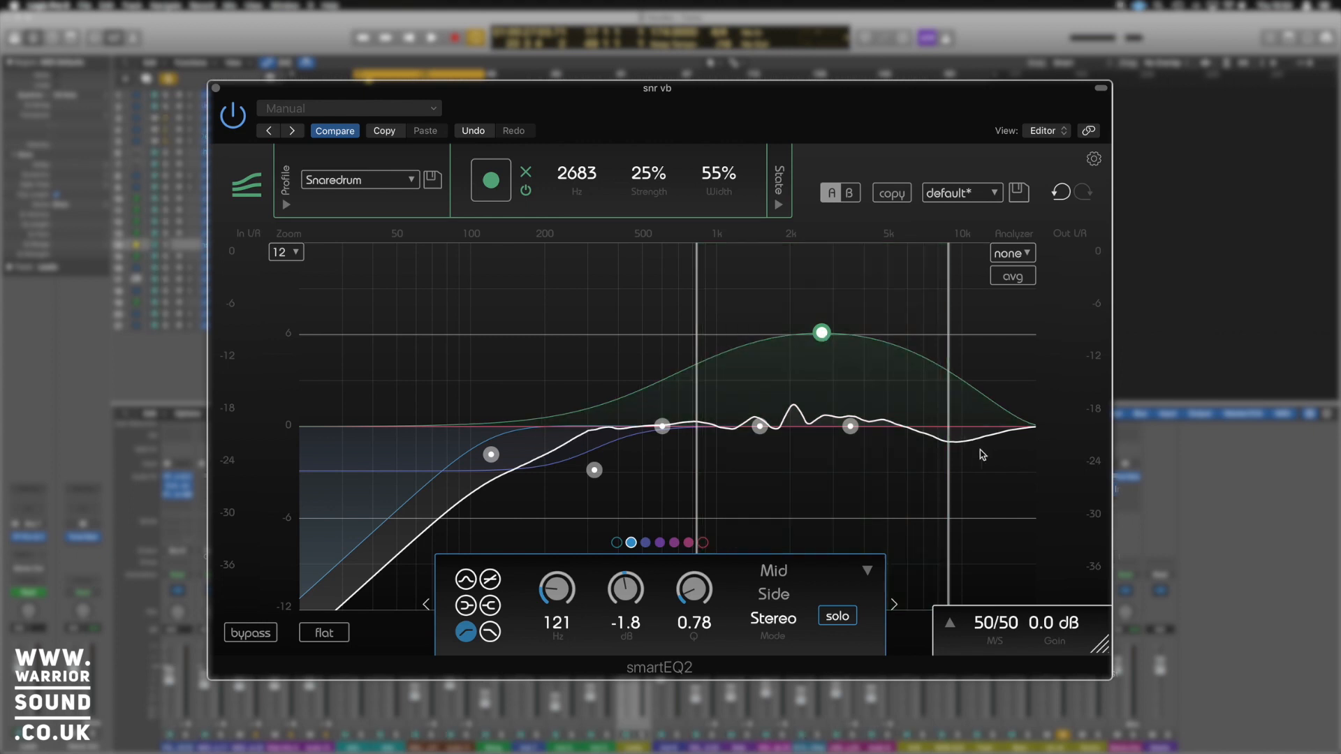
pyautogui.moveTo(869, 452)
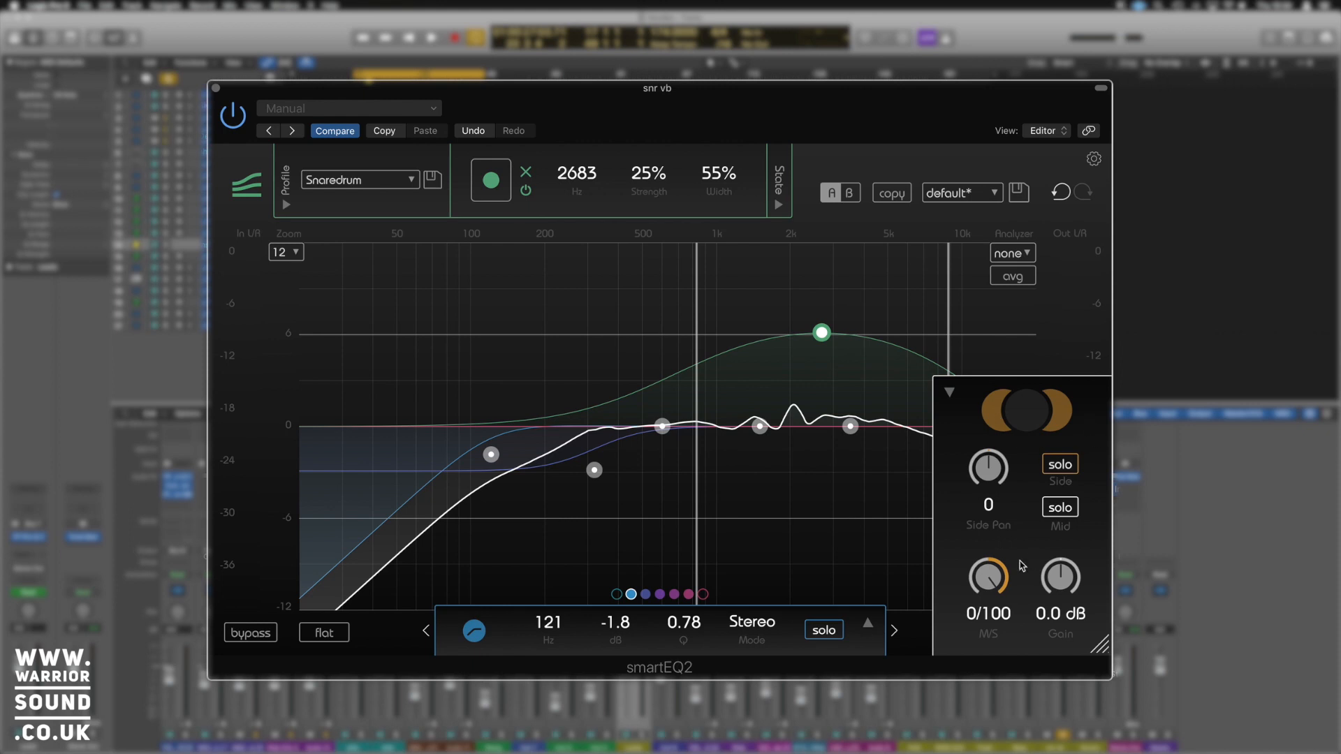
pyautogui.moveTo(956, 573)
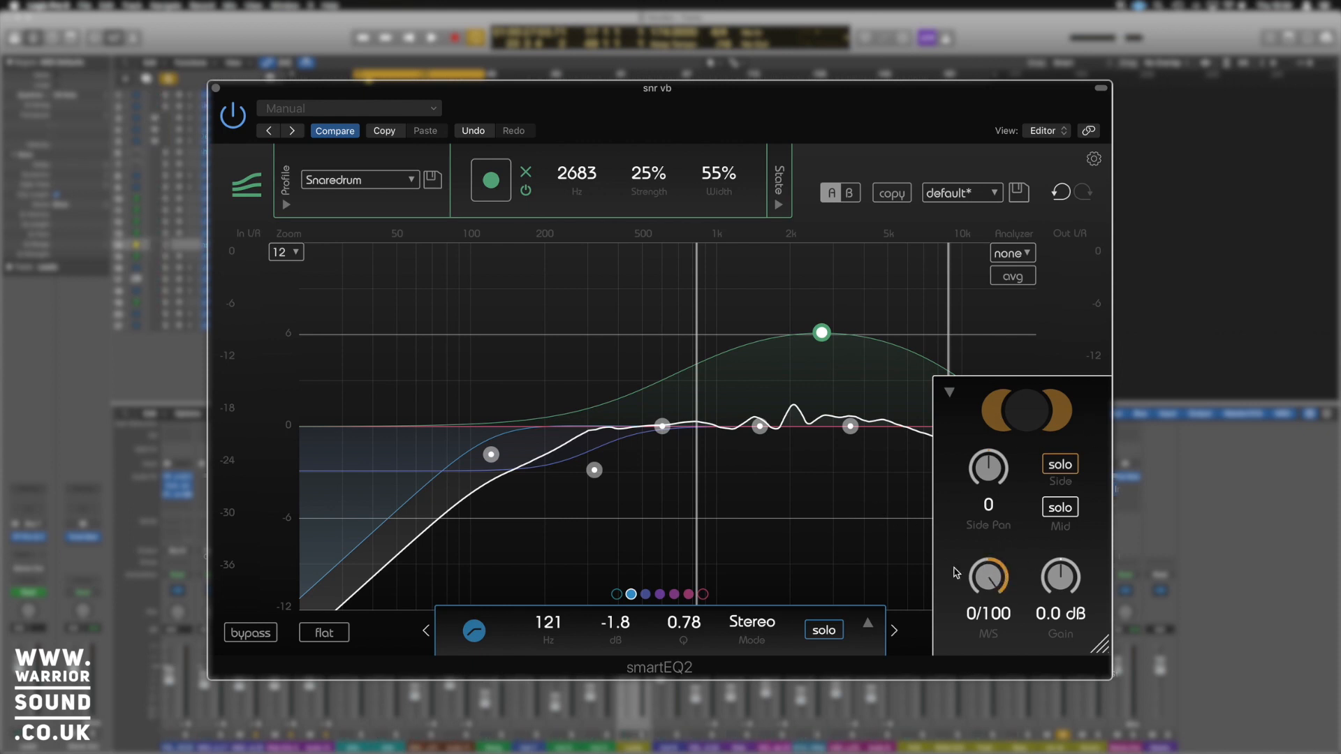
# Step: Solo the side signal and add a +3.5 dB bell boost at 4354 Hz
pyautogui.click(1060, 464)
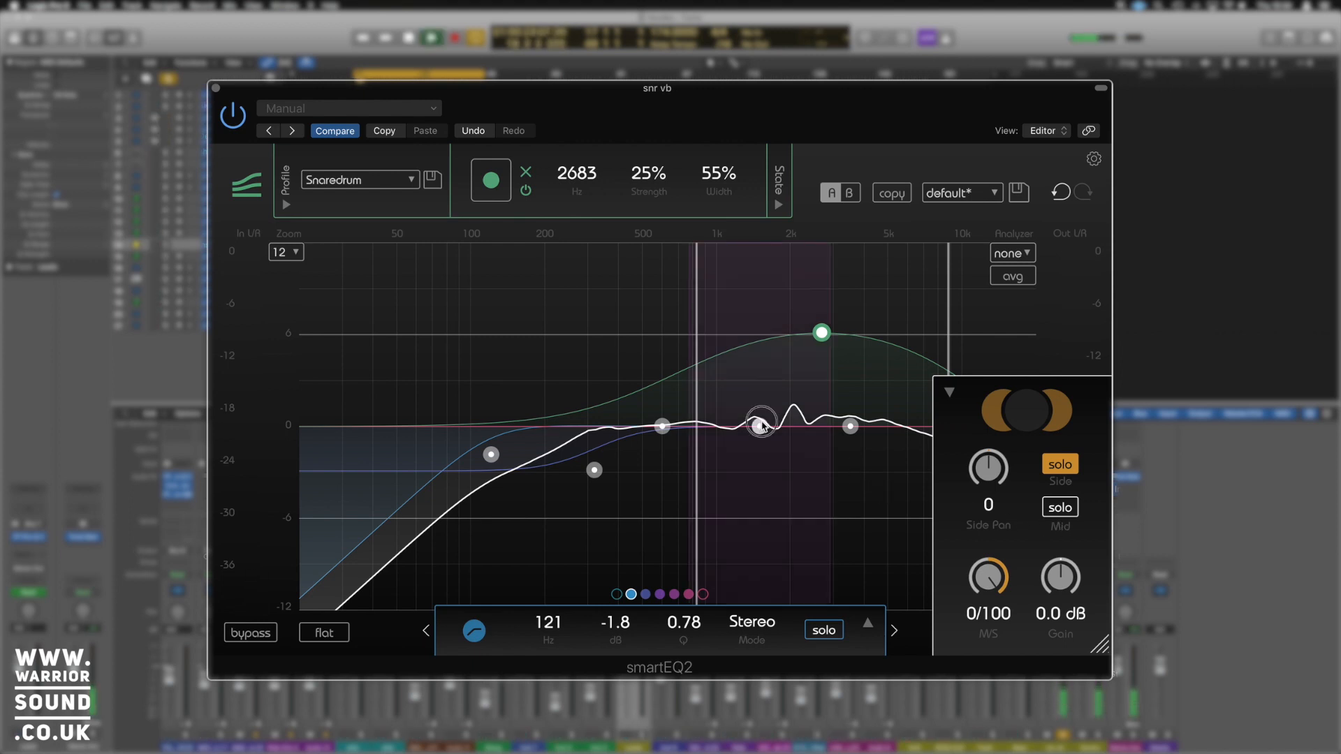
pyautogui.moveTo(760, 426); pyautogui.dragTo(743, 347)
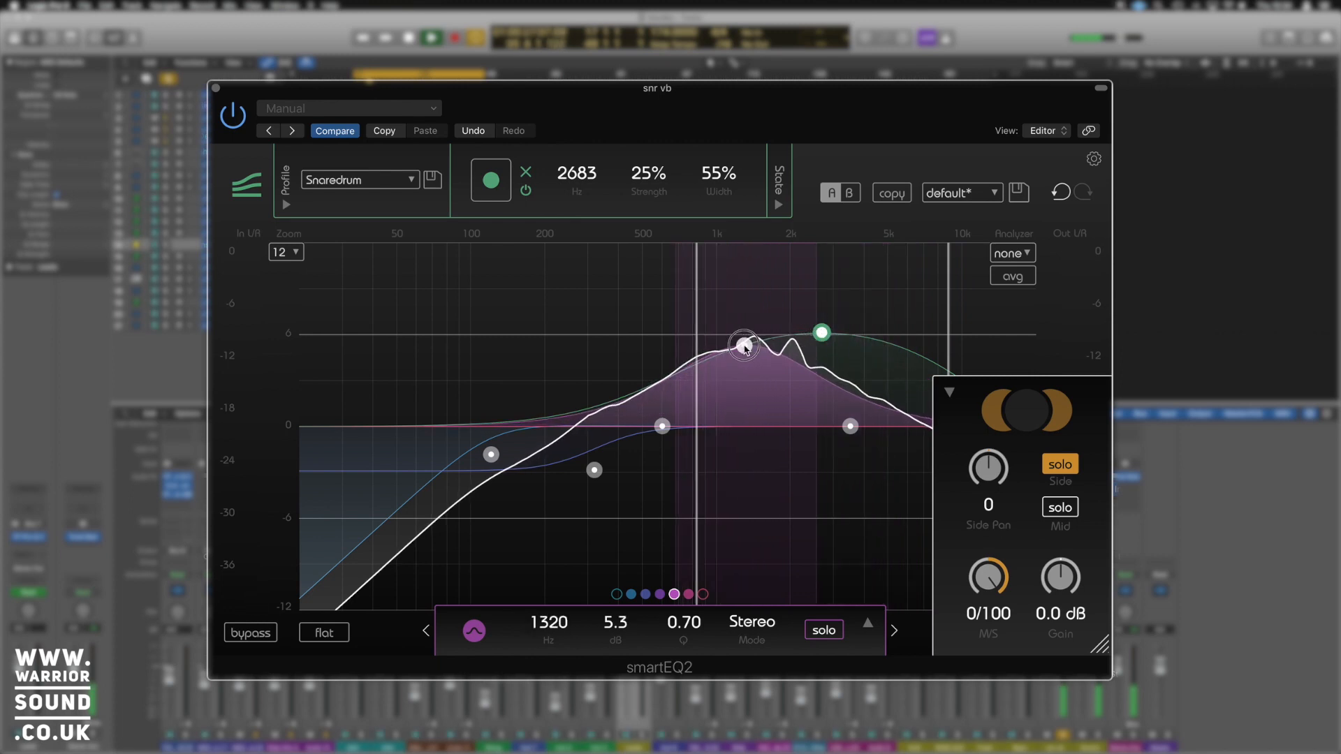
pyautogui.moveTo(743, 344); pyautogui.dragTo(851, 353)
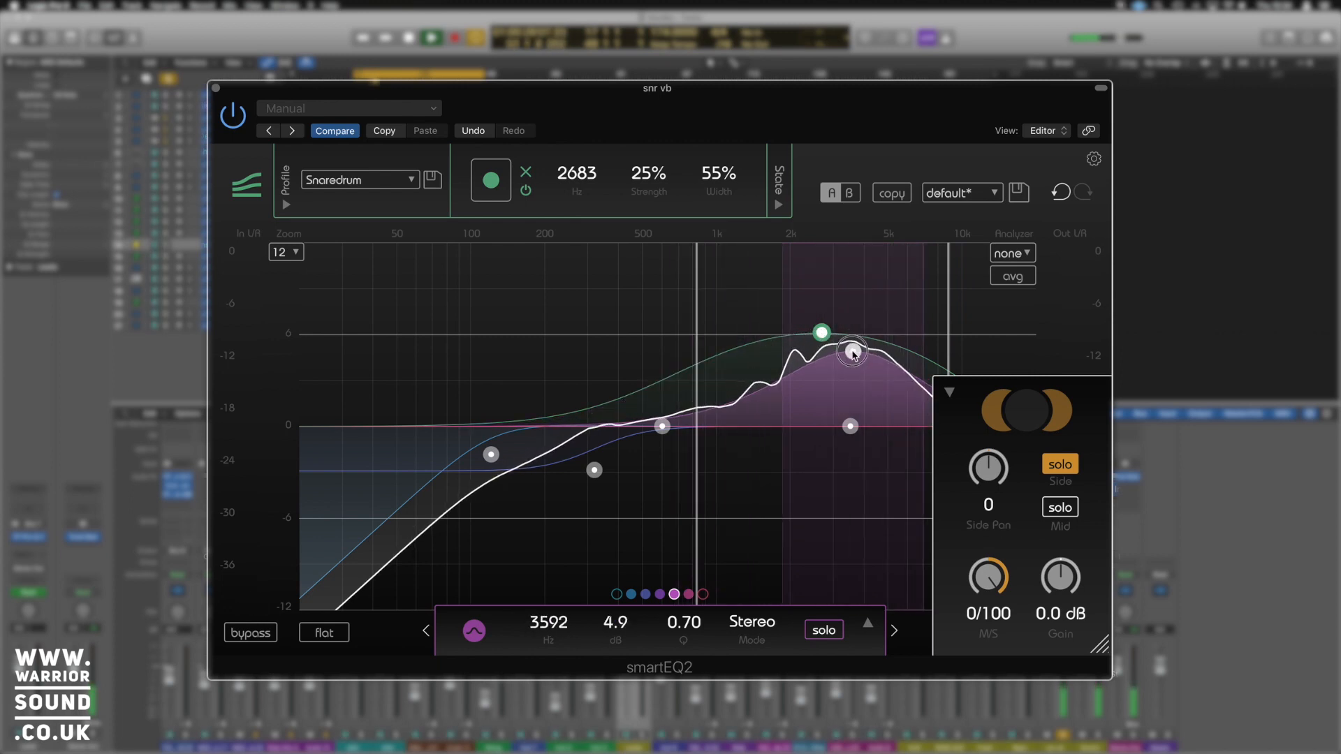
pyautogui.moveTo(851, 350); pyautogui.dragTo(862, 309)
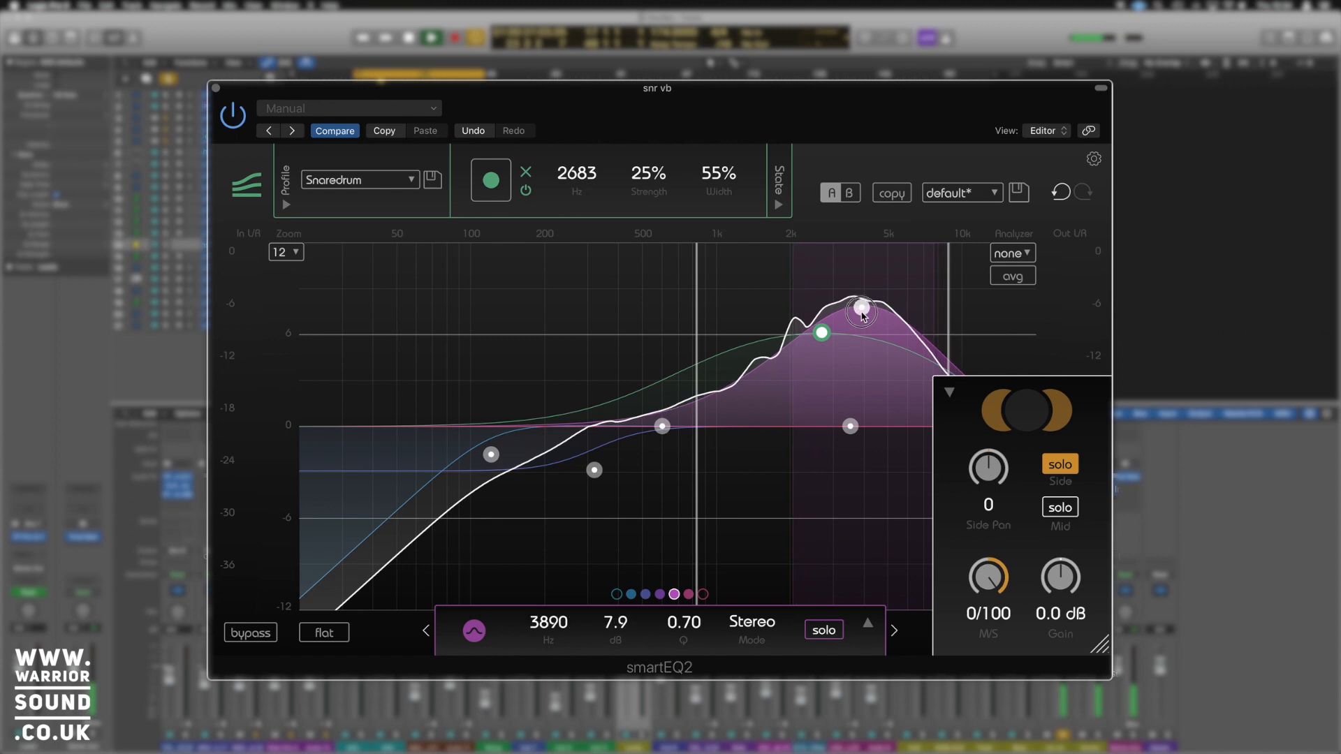
pyautogui.moveTo(862, 309); pyautogui.dragTo(869, 382)
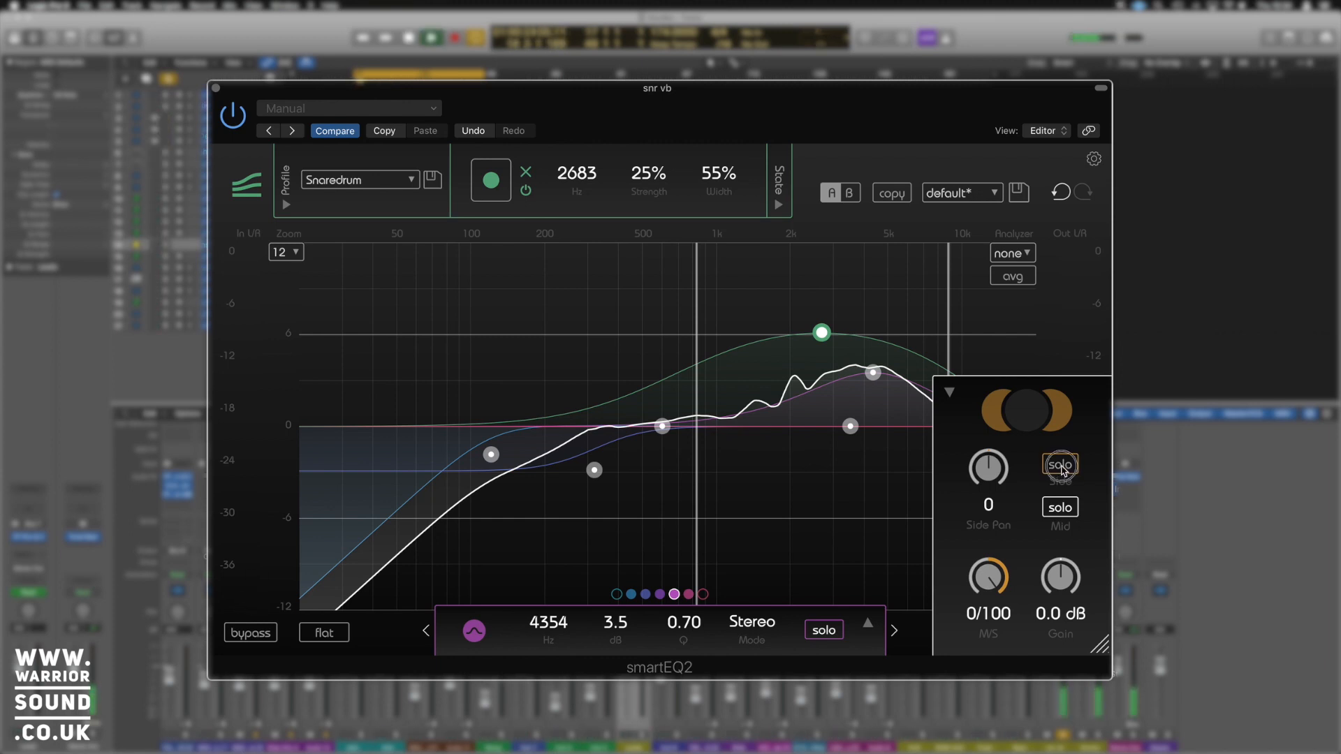
pyautogui.click(1061, 465)
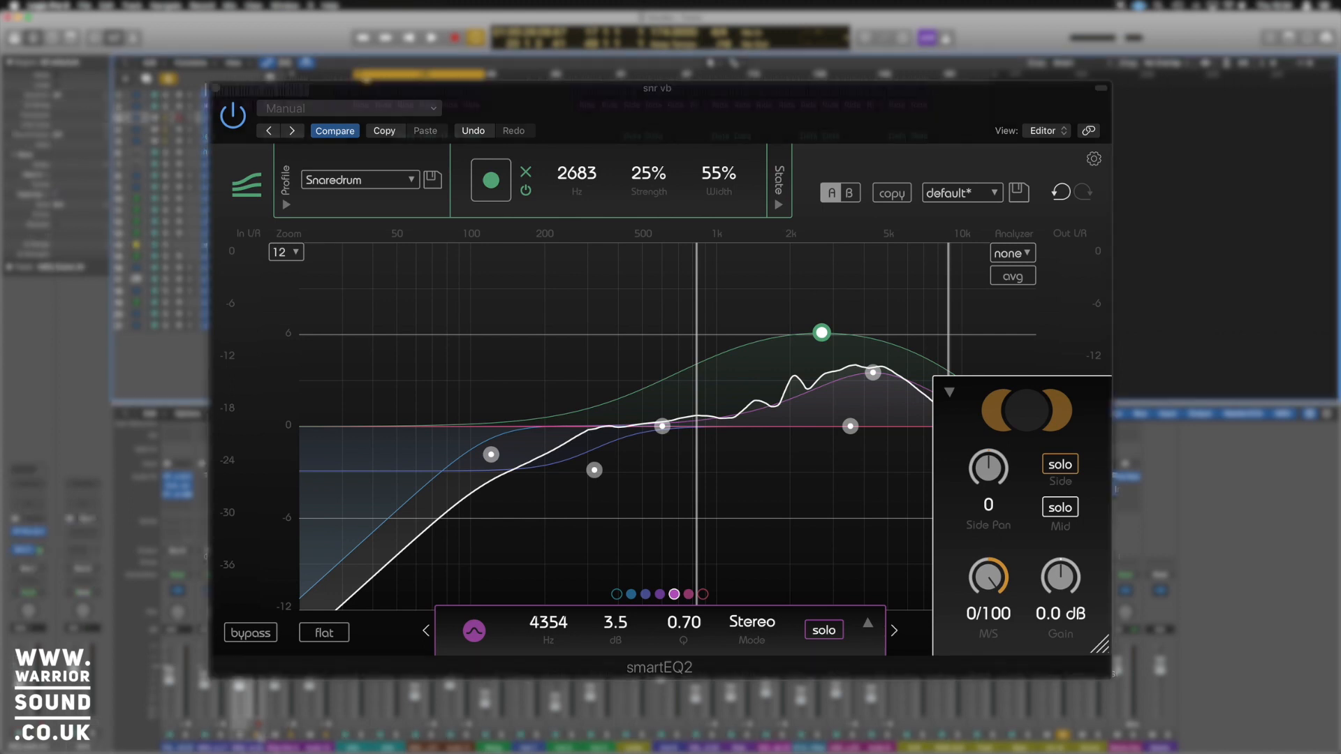
pyautogui.click(427, 33)
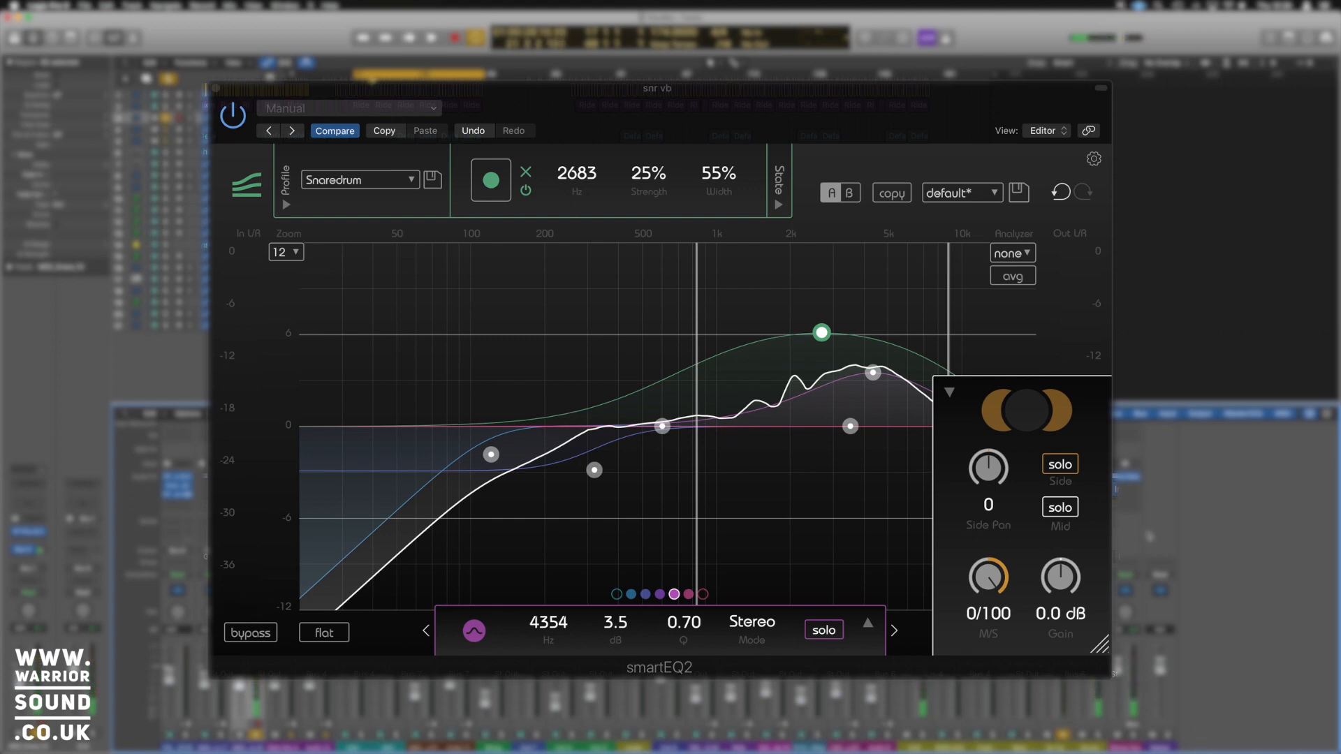
pyautogui.moveTo(756, 361)
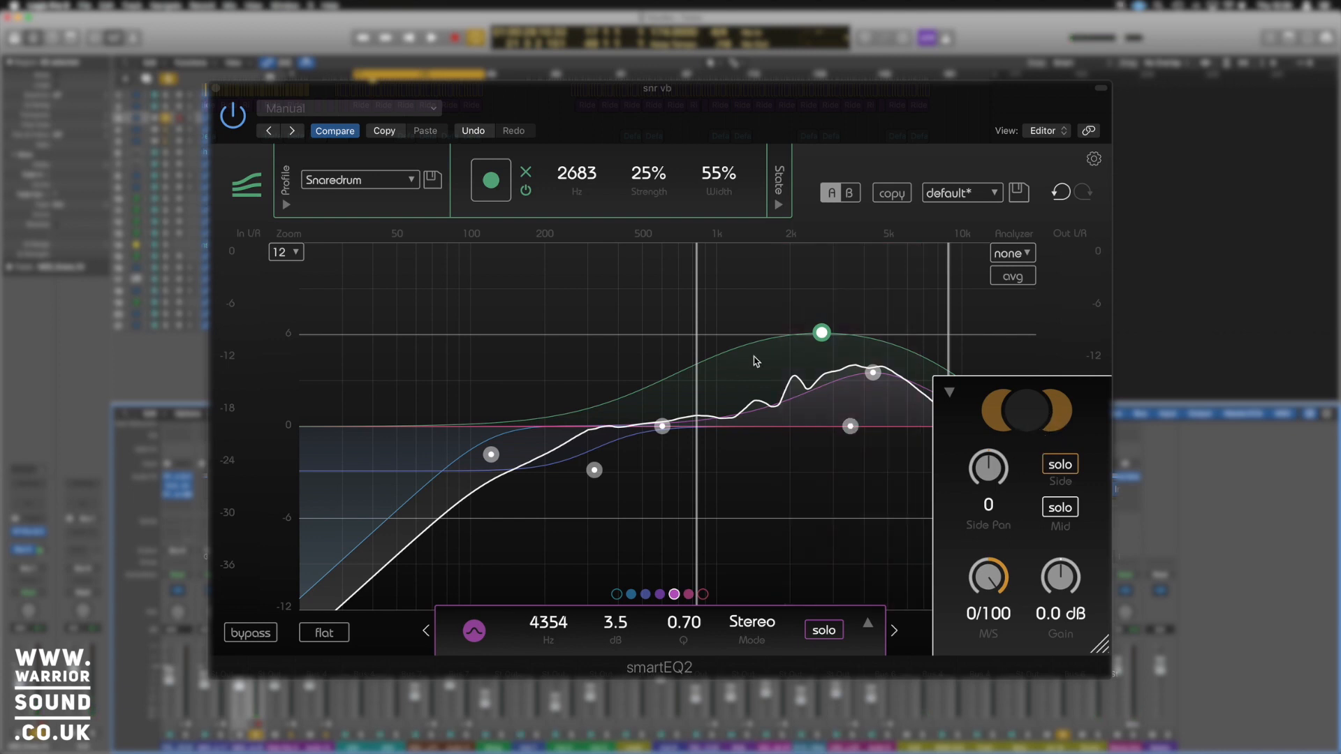